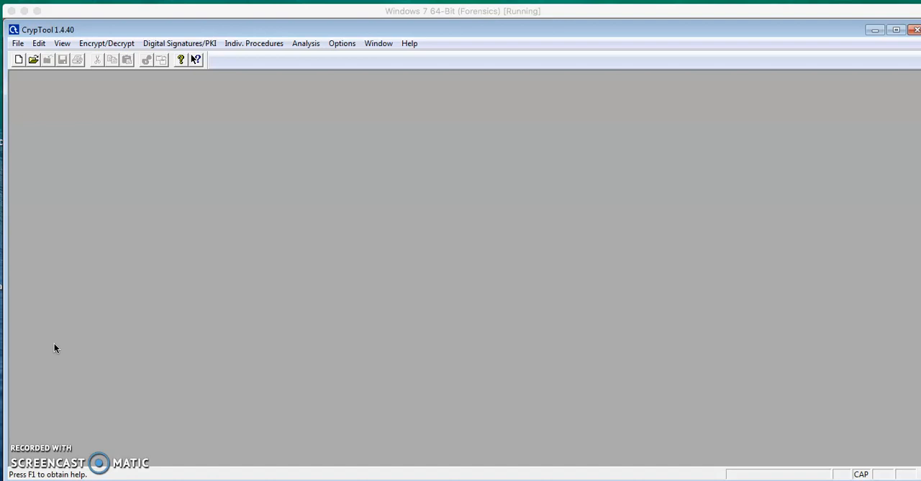
- Open Factorization of a Number from the RSA Cryptosystem menu
click(254, 43)
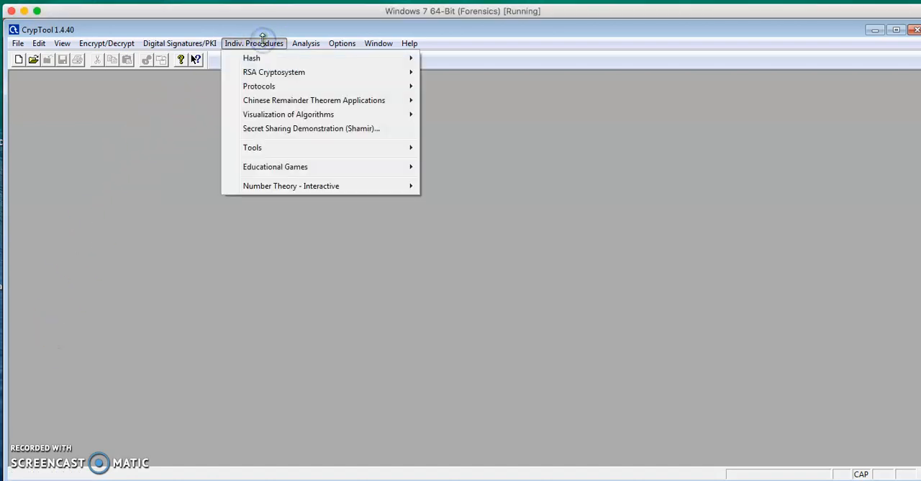
mouse_move(274, 72)
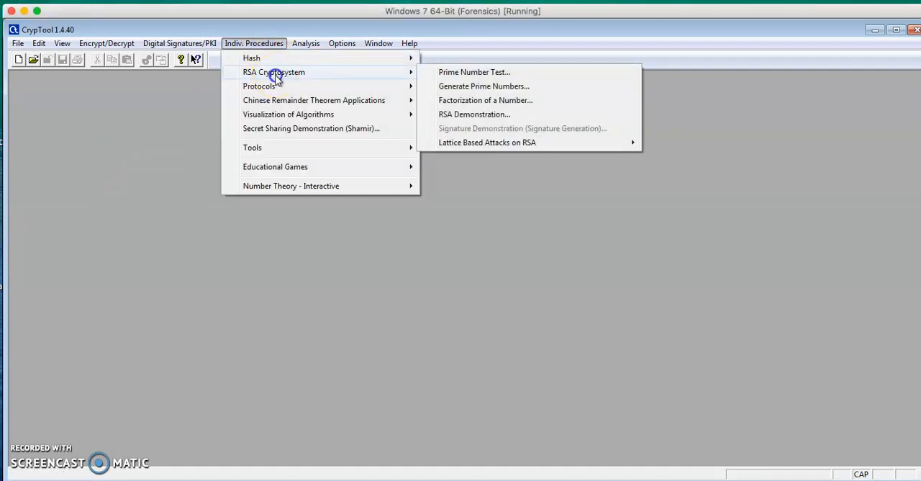
click(487, 100)
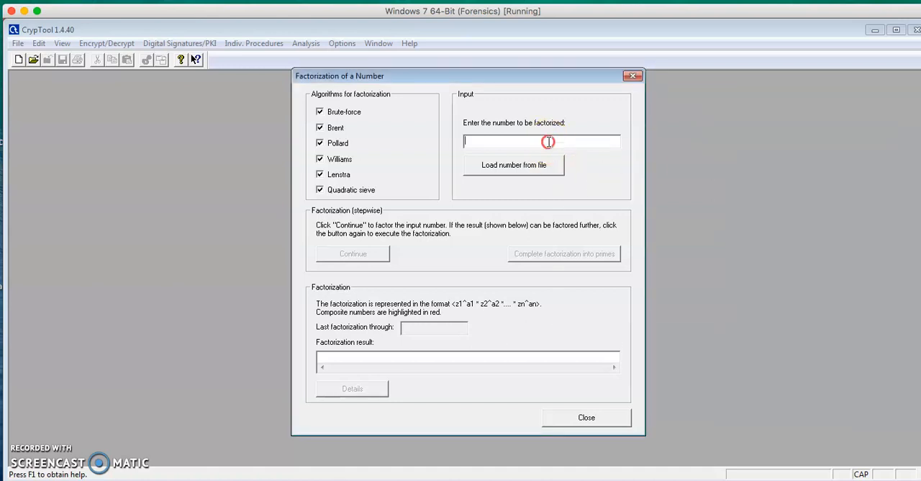
text(63978486879527143858831415041)
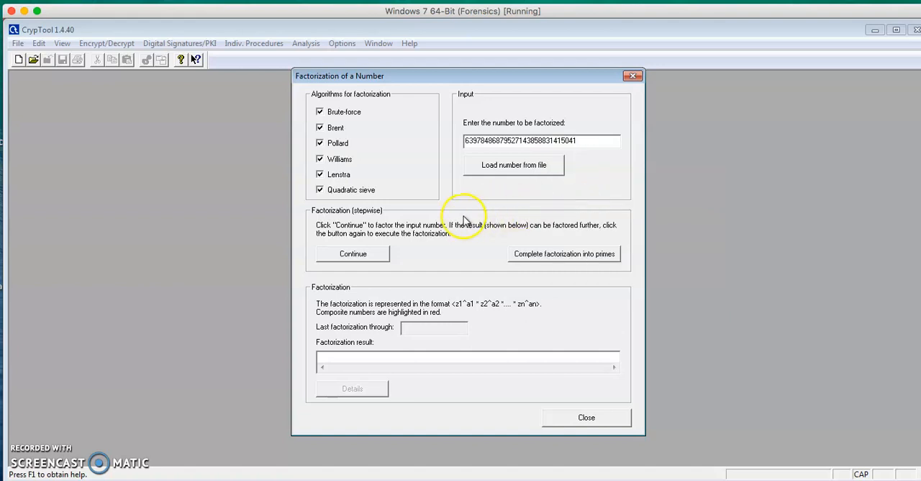
click(353, 253)
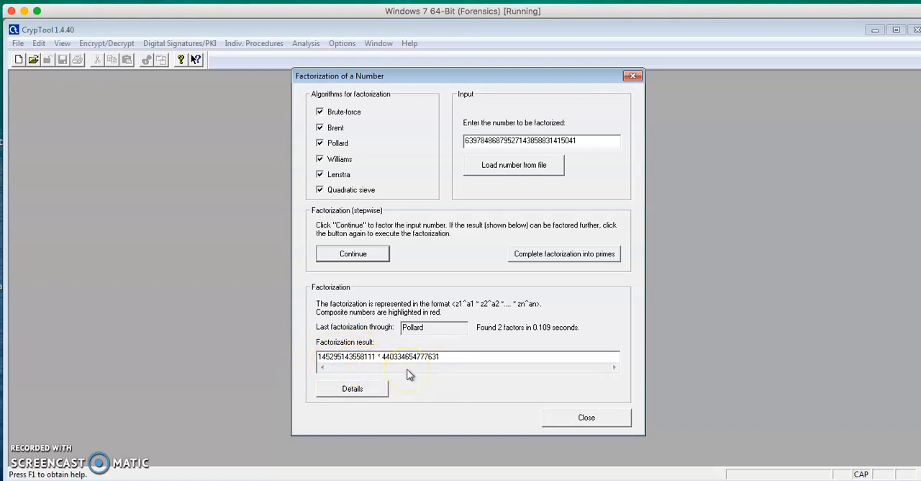
mouse_move(573, 423)
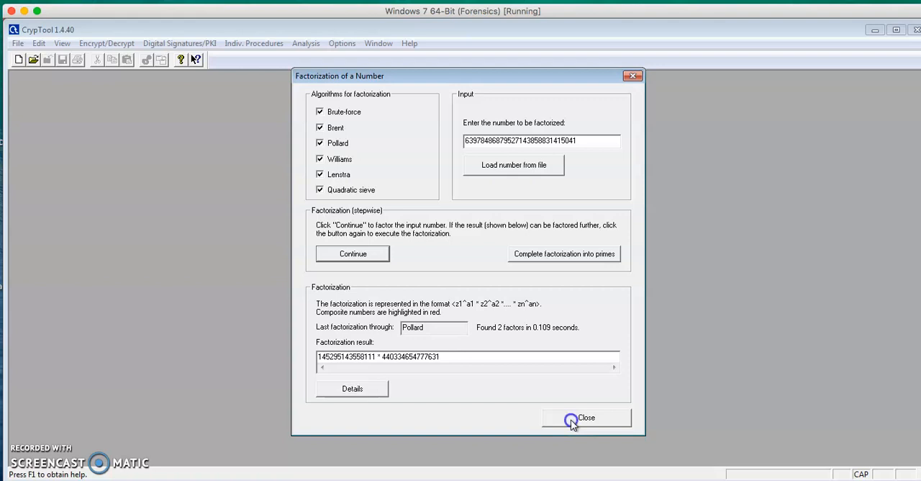
click(586, 418)
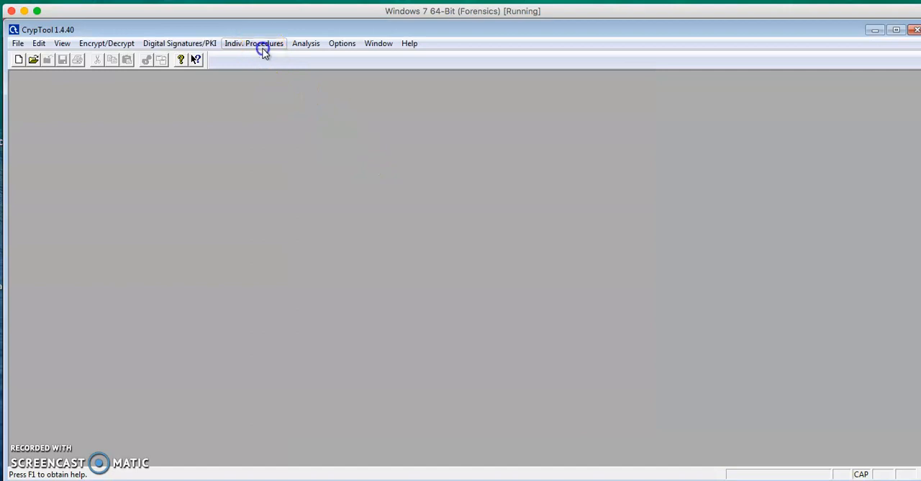
- Open RSA Demonstration, paste primes p and q, and enter public exponent 17579
click(253, 43)
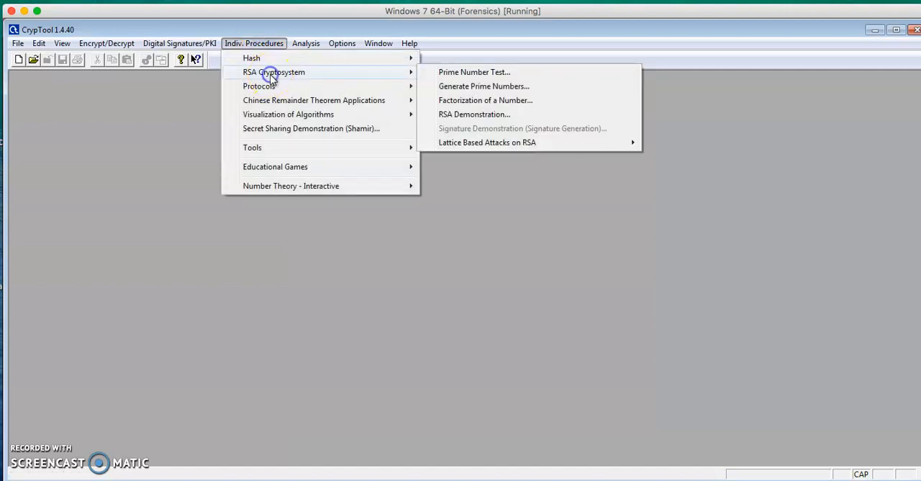
click(473, 114)
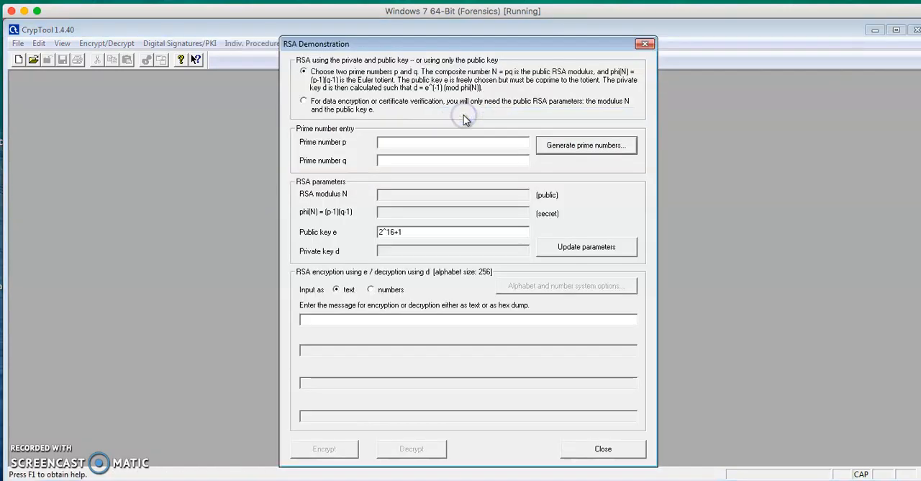
mouse_move(429, 176)
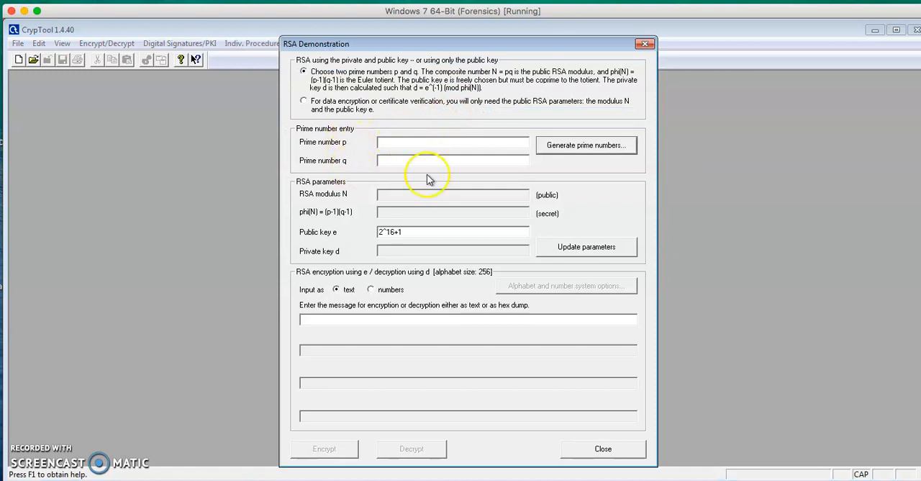
mouse_move(604, 219)
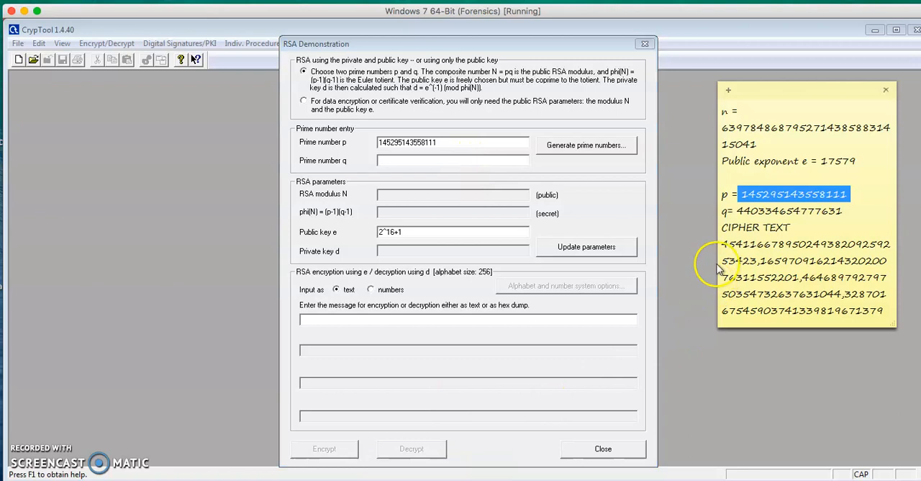
double_click(791, 211)
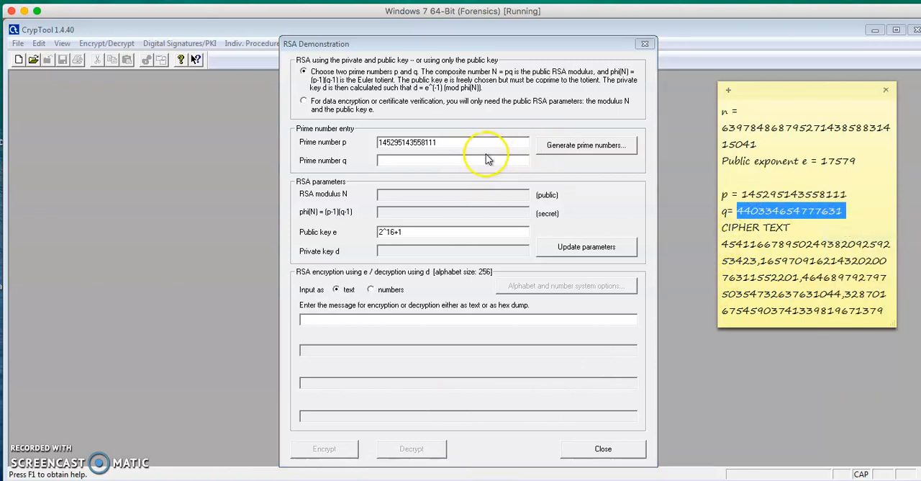
click(586, 246)
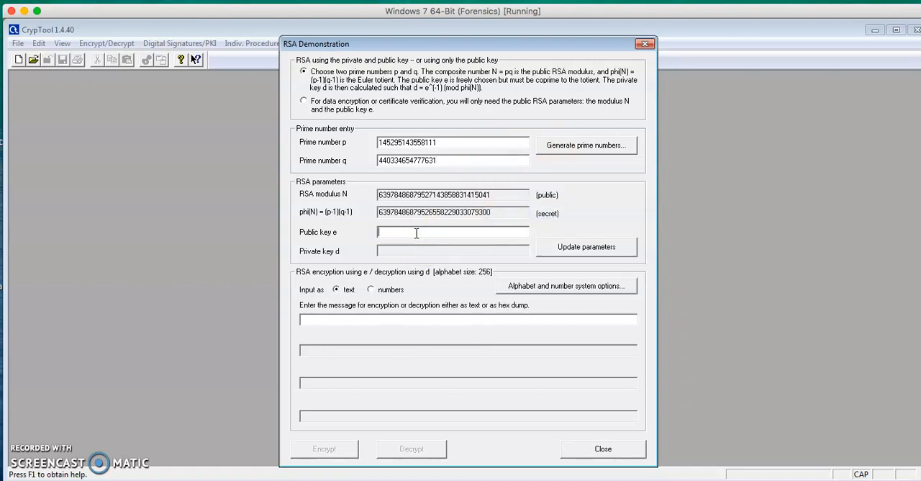
text(17579)
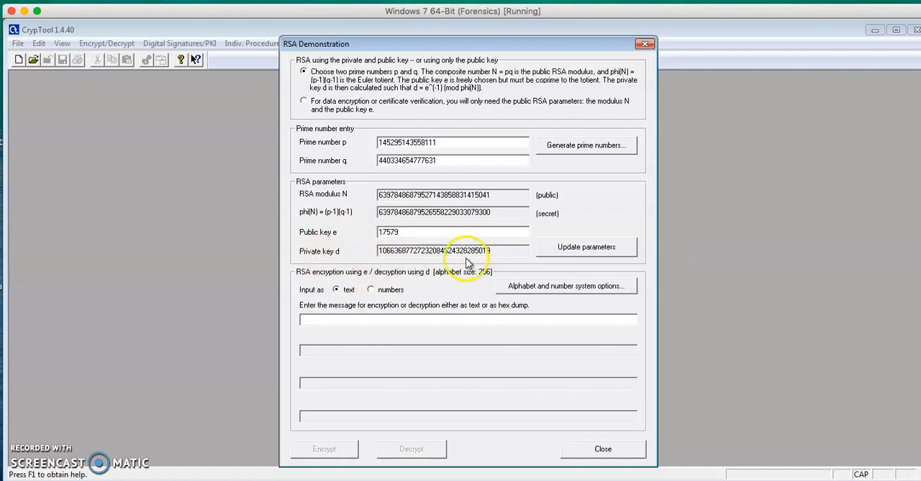
mouse_move(548, 316)
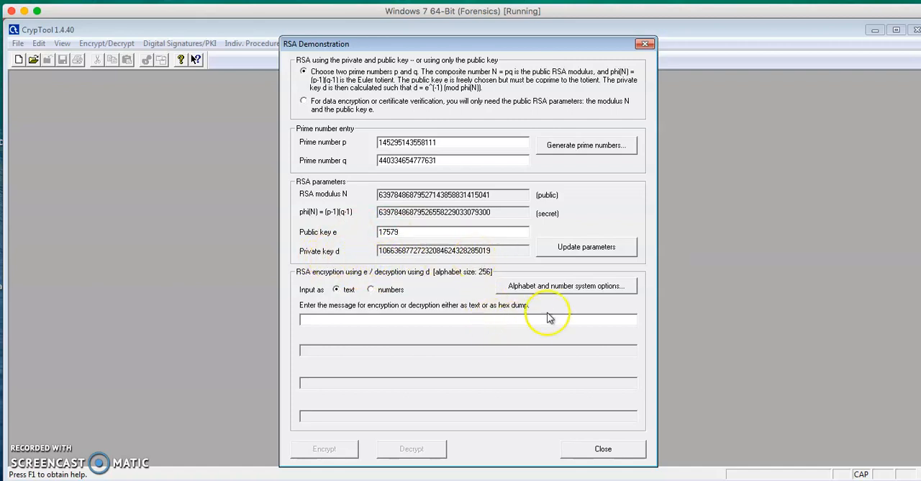
- Choose the 27-character alphabet, number-system block coding and block length 14, then confirm
click(566, 285)
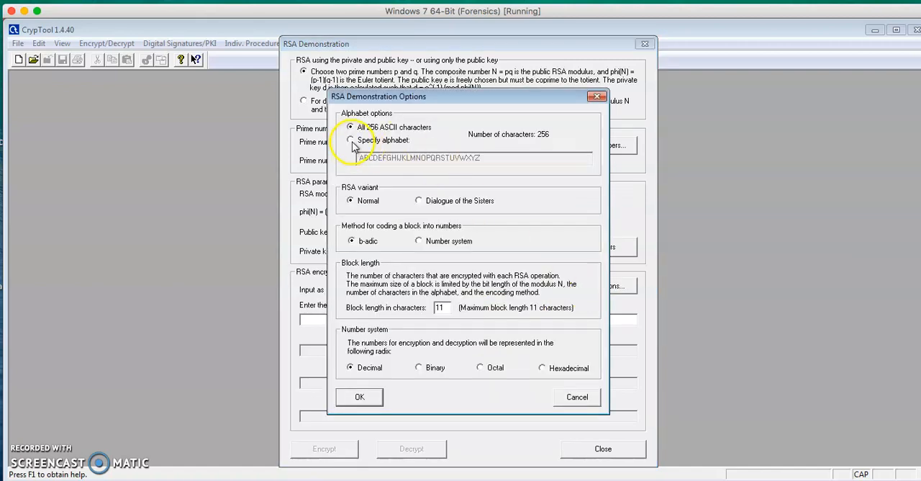
click(351, 140)
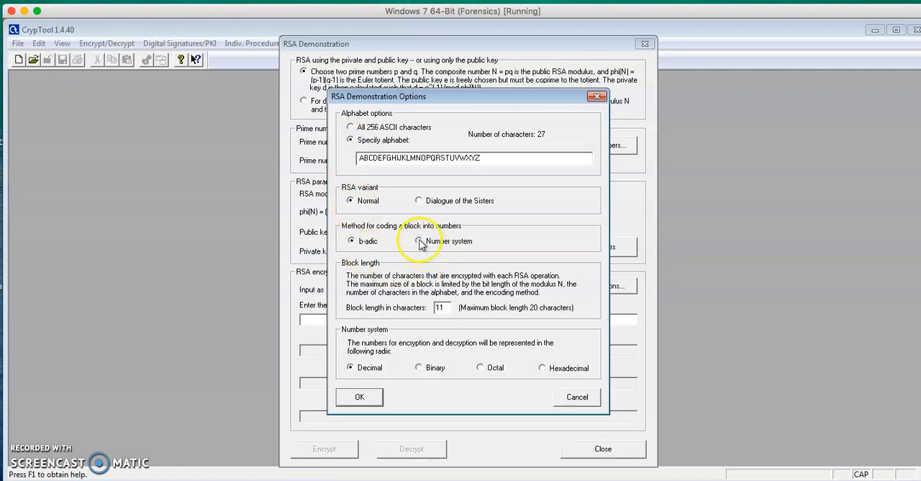
click(417, 241)
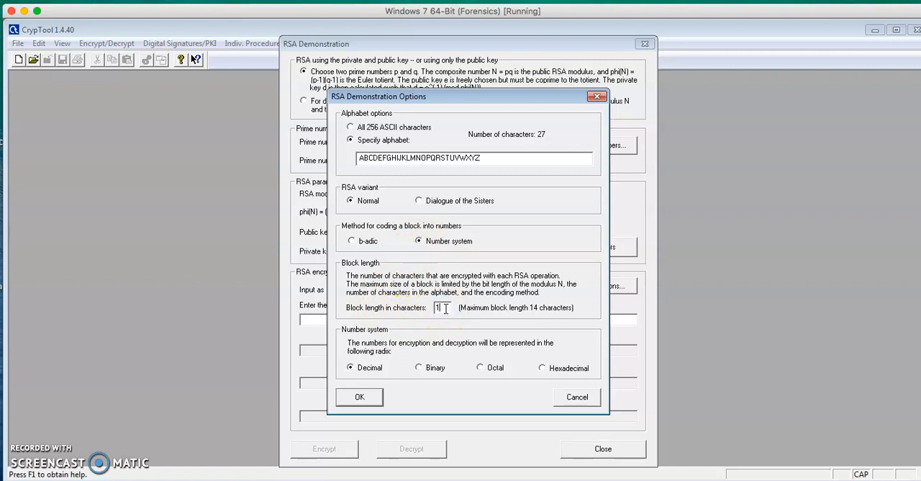
text(4)
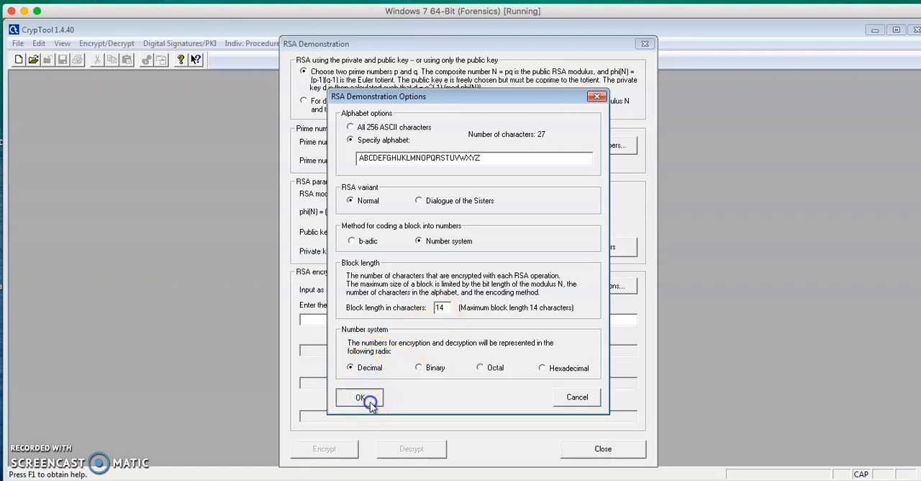
click(360, 397)
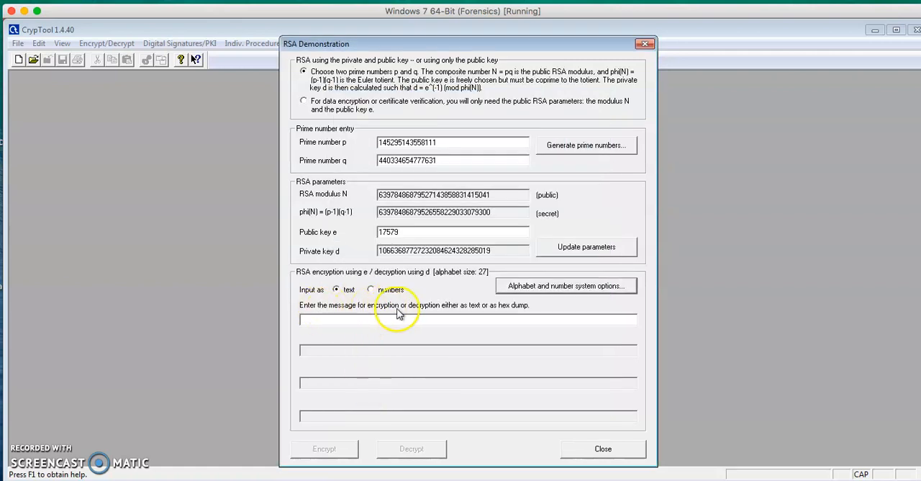
- Switch input to numbers, paste the ciphertext and decrypt it to NATURAL NUMBERS ARE MADE BY GOD
click(371, 289)
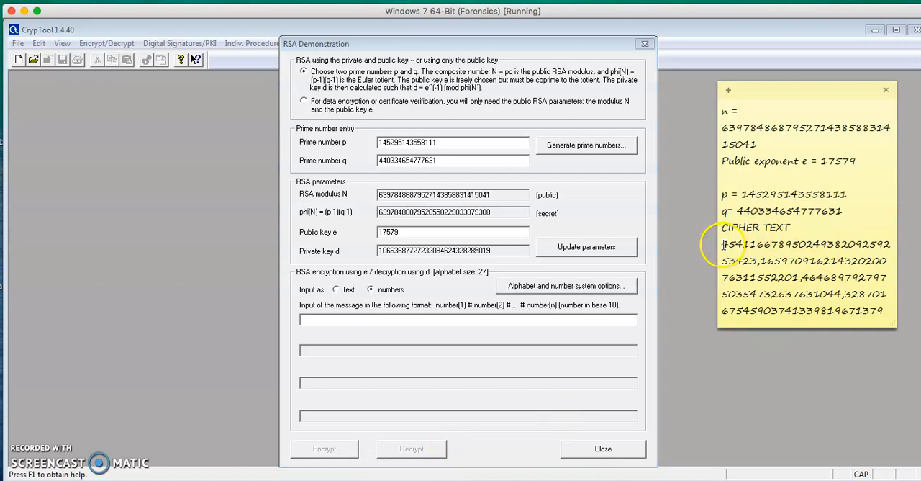
drag(722, 245, 885, 311)
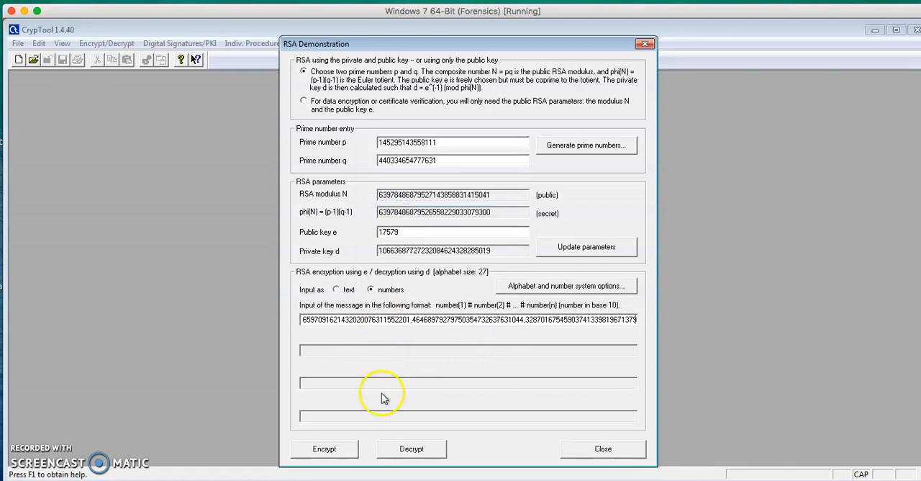
click(412, 449)
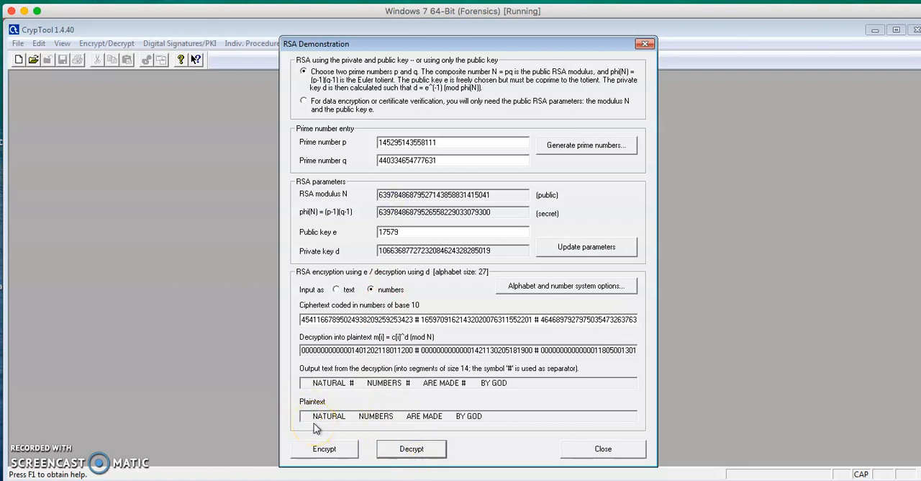
mouse_move(84, 472)
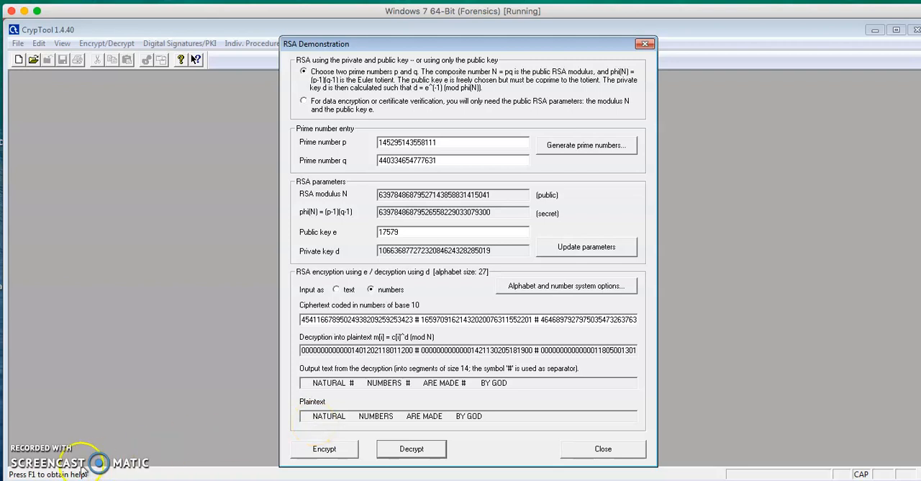
mouse_move(80, 357)
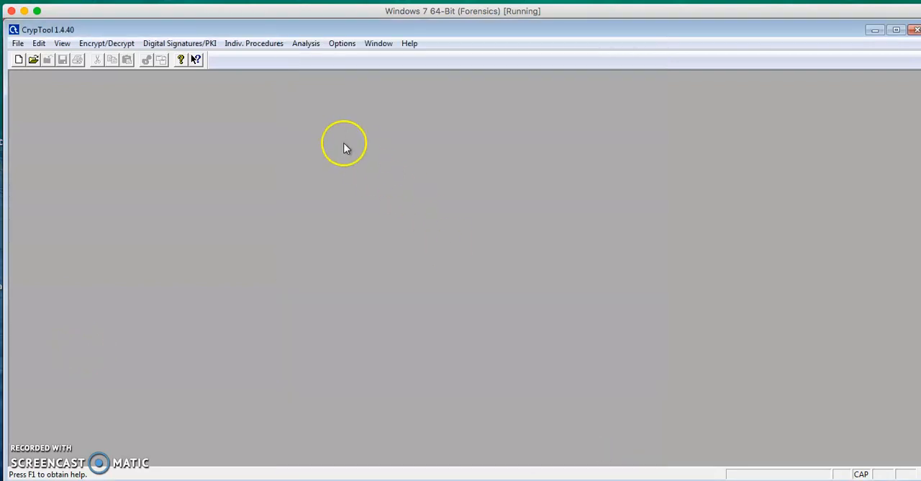
- Launch Side-Channel Attack on Textbook RSA from the Analysis menu
click(305, 44)
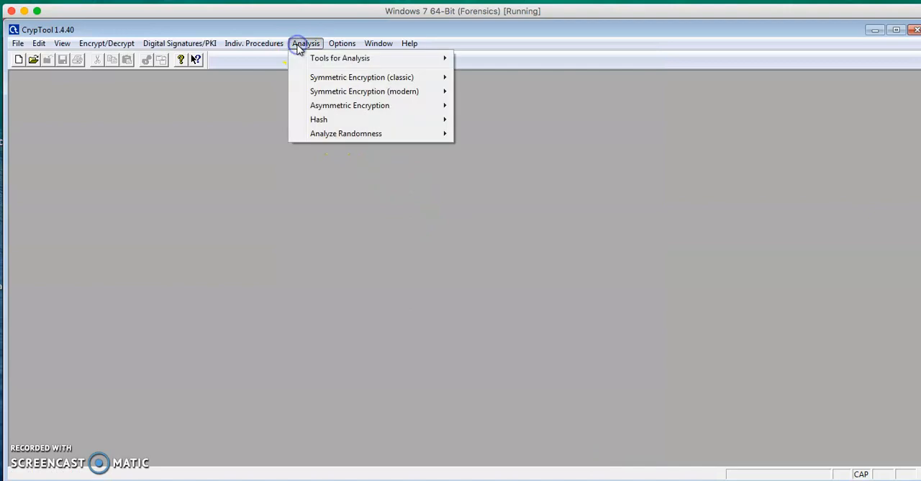
mouse_move(349, 106)
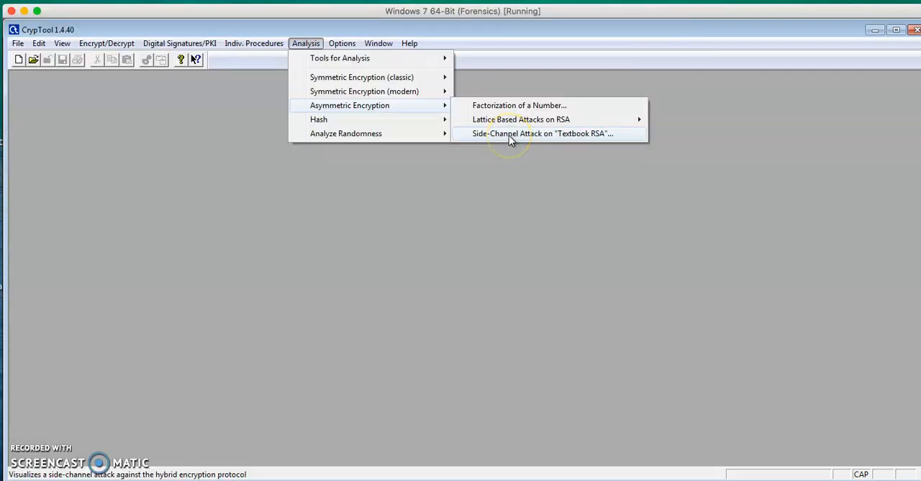
click(542, 132)
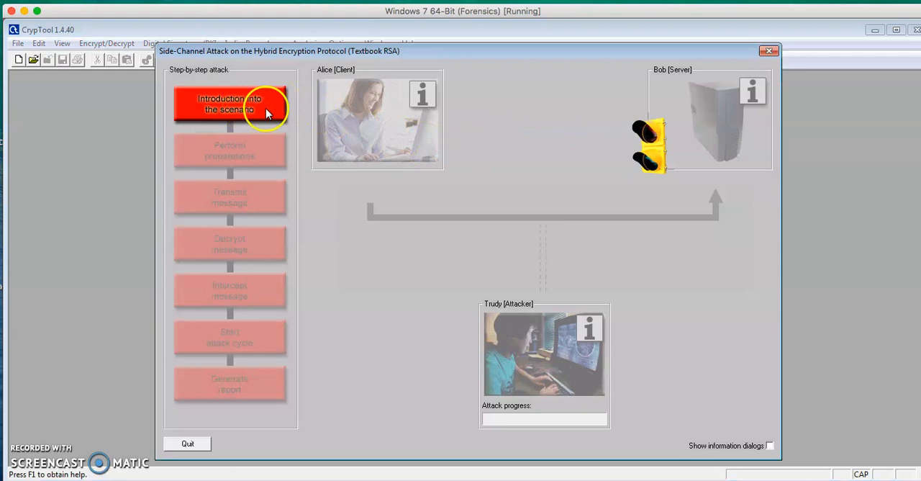
- Complete the scenario introduction and preparations, acknowledging the preparations dialog
click(229, 103)
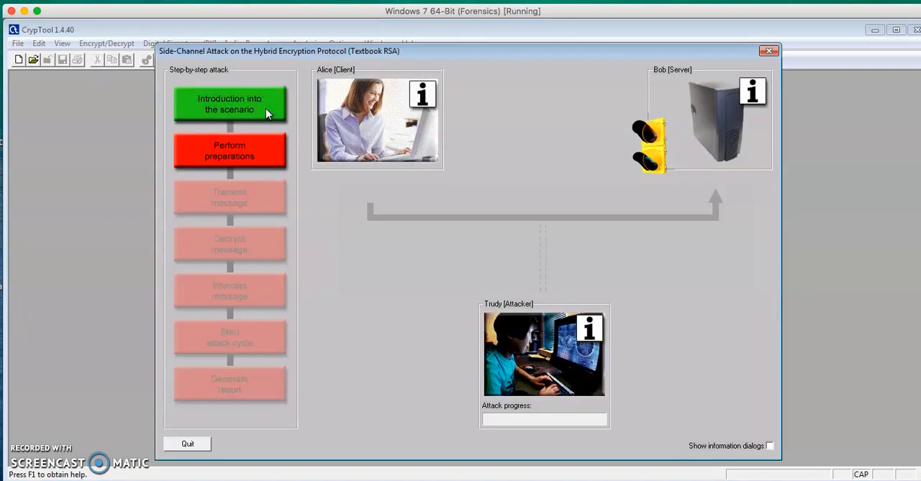
click(230, 149)
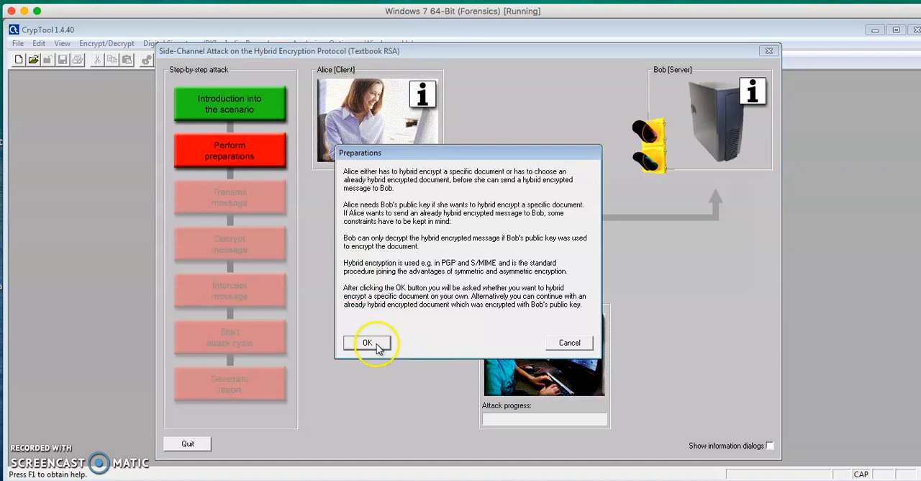
click(368, 343)
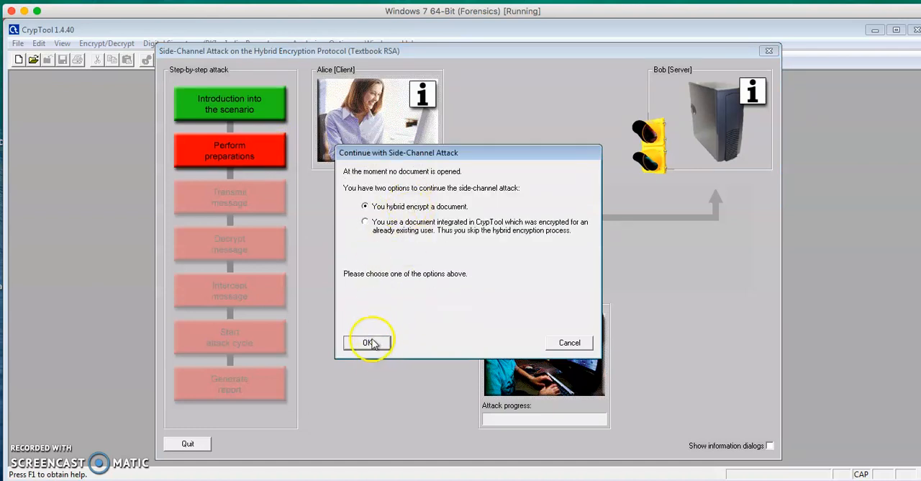
click(369, 343)
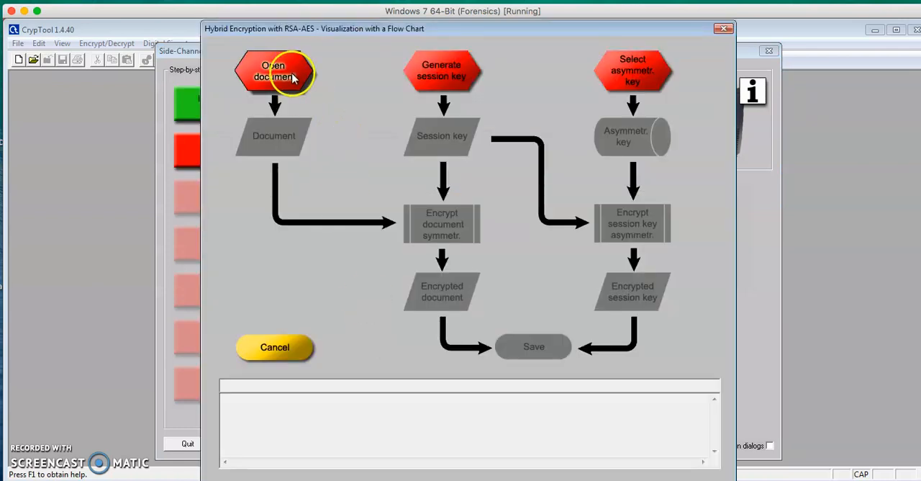
- Load CrypTool-en.txt as the document and generate and show a random session key
click(274, 71)
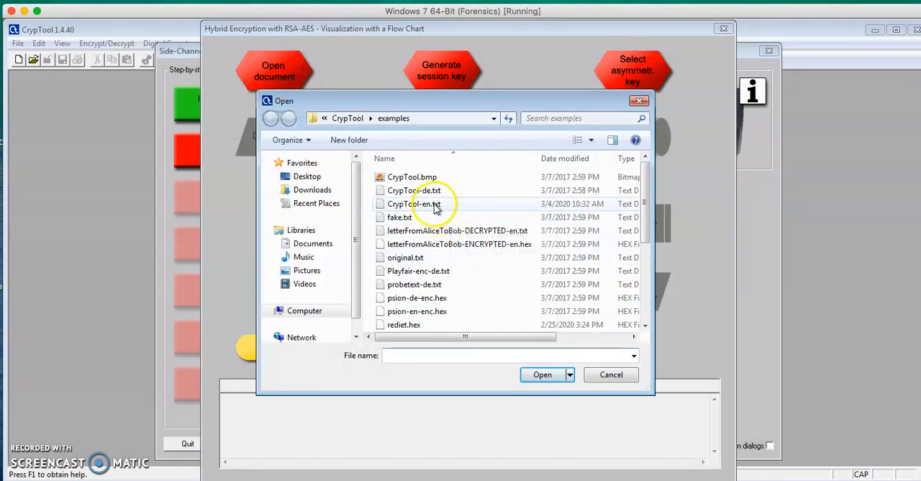
click(541, 374)
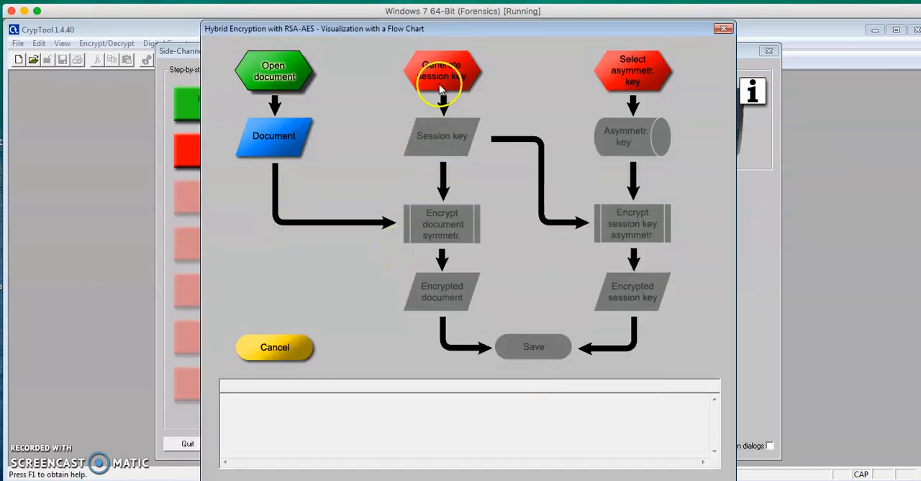
click(443, 71)
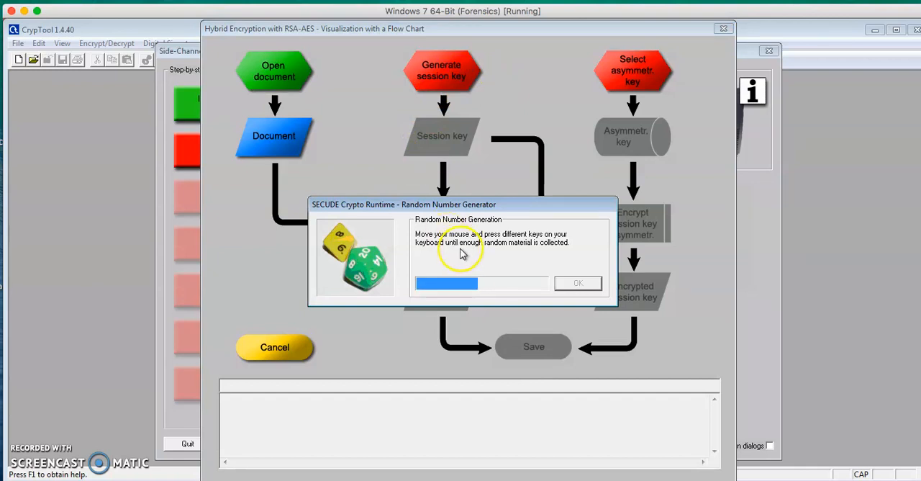
click(579, 282)
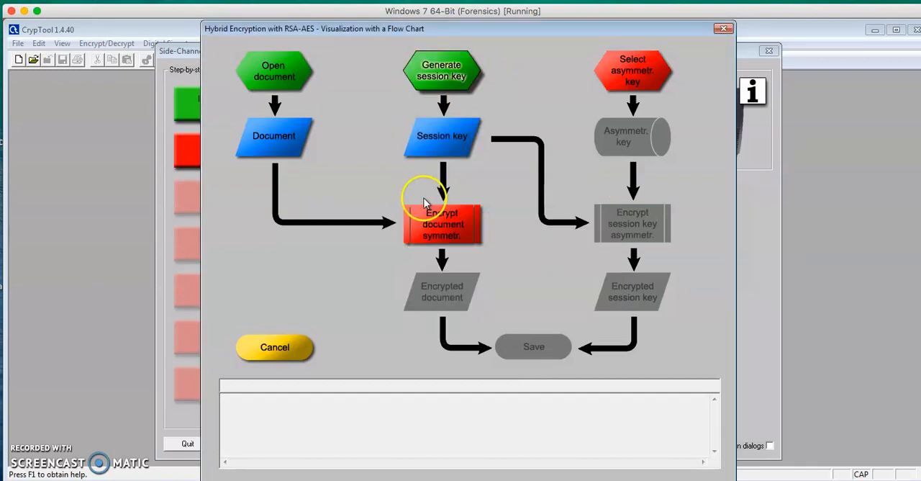
click(442, 72)
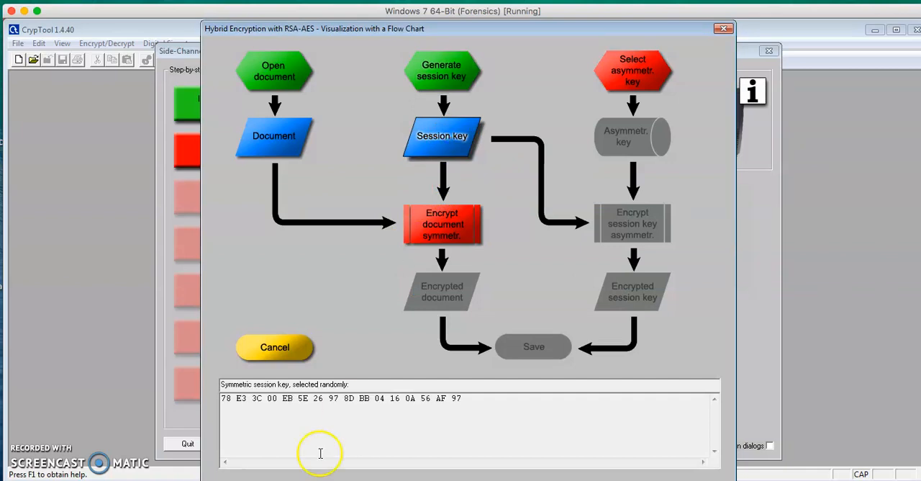
mouse_move(435, 409)
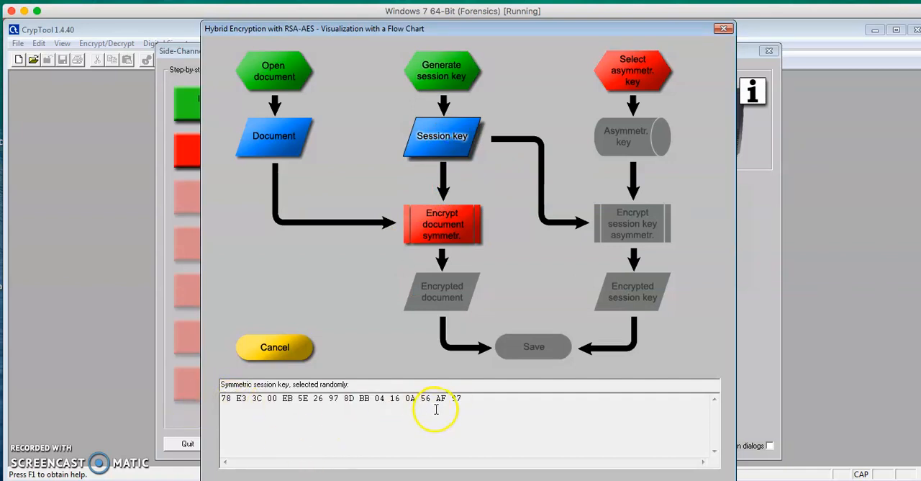
mouse_move(645, 79)
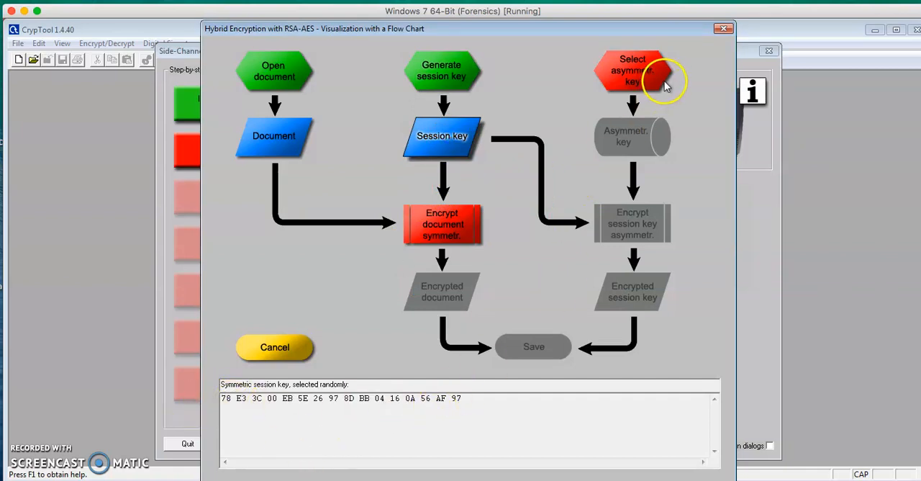
- Select the SideChannelAttack RSA-512 key as the receiver's asymmetric key
click(632, 70)
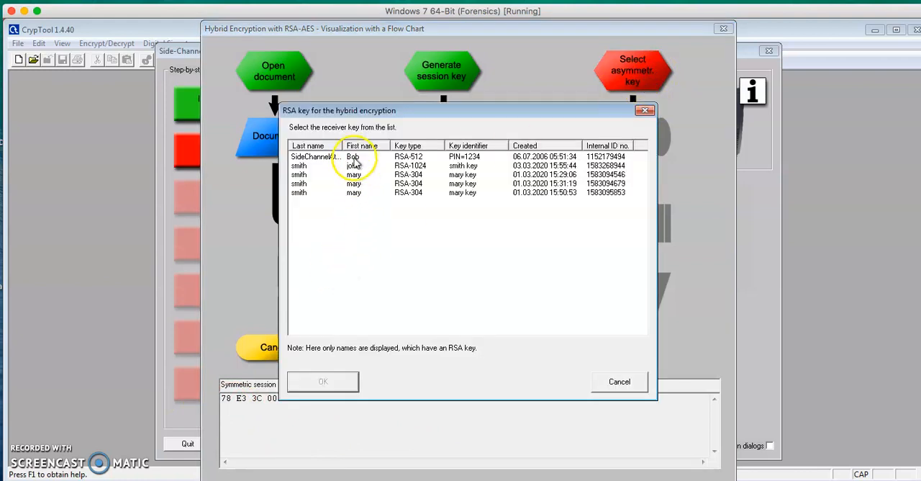
click(353, 156)
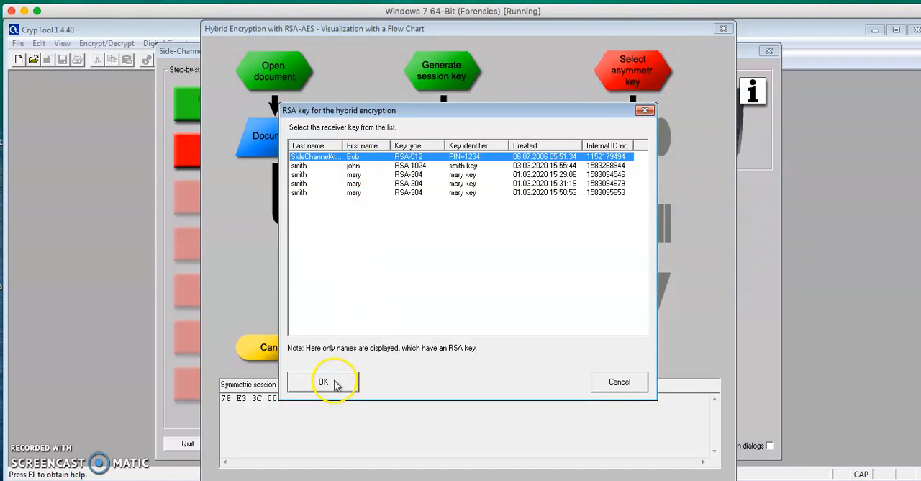
click(323, 382)
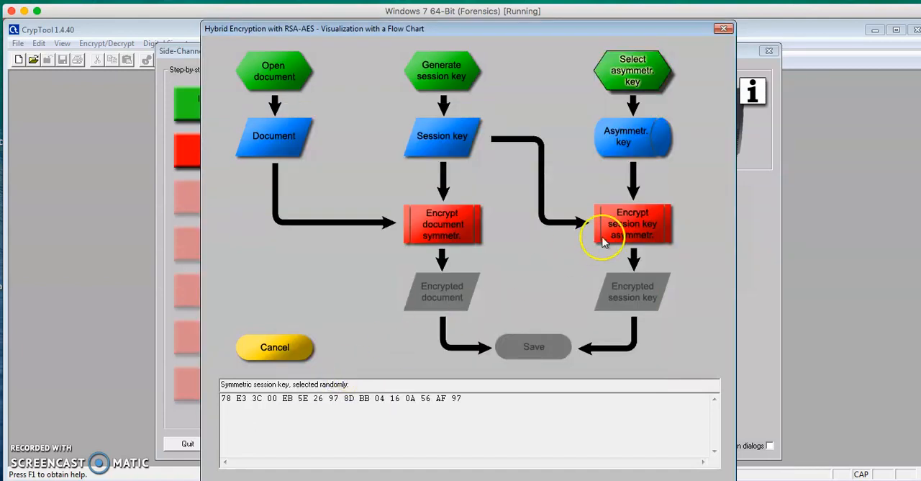
mouse_move(464, 204)
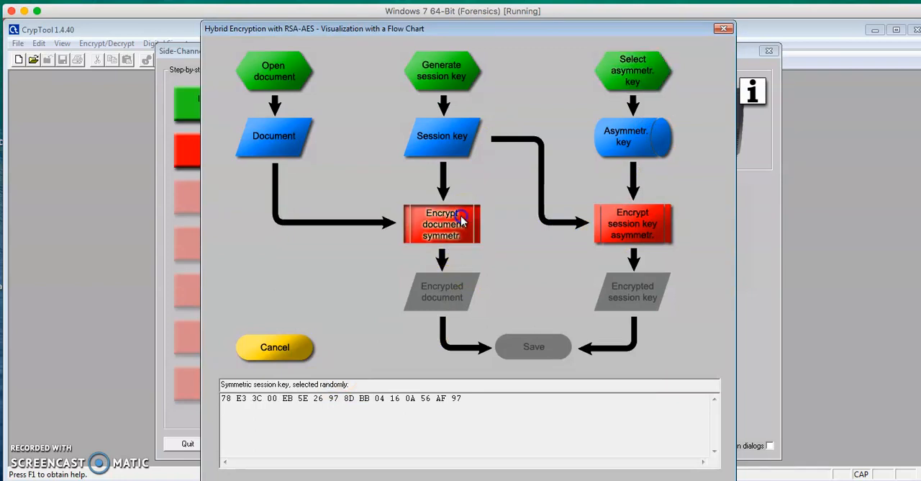
- Encrypt the document and the session key, then save the hybrid-encrypted result
click(442, 225)
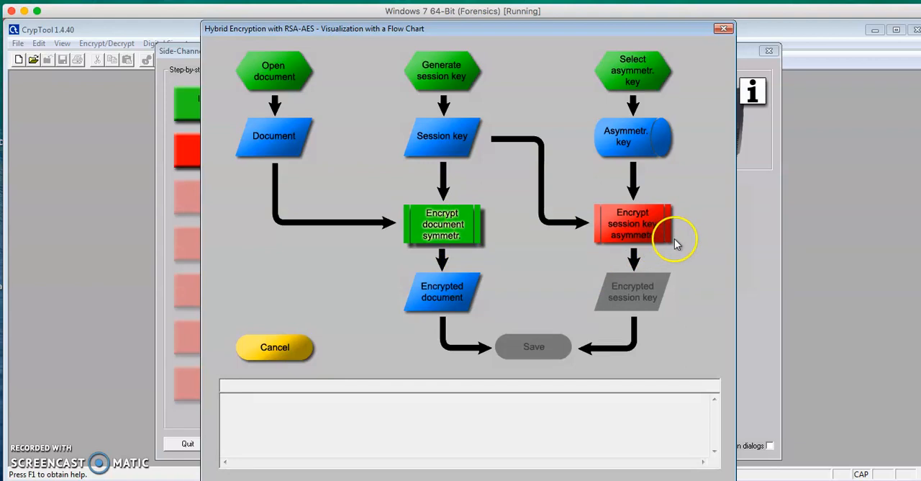
click(633, 224)
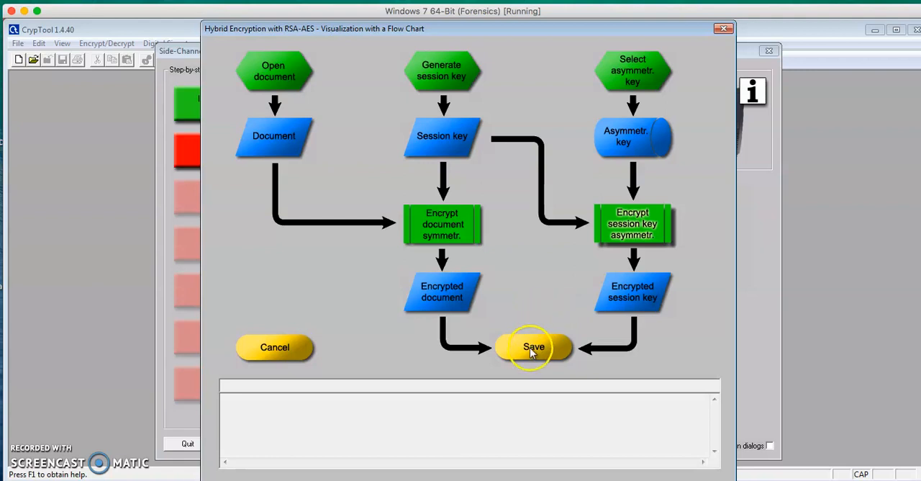
click(534, 347)
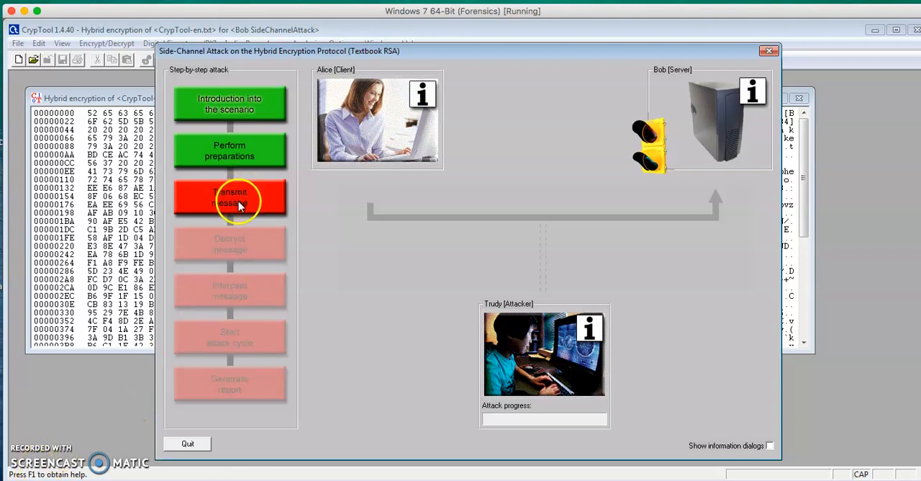
- Transmit the message, have Bob decrypt it with his PIN, and let Trudy intercept it
click(230, 197)
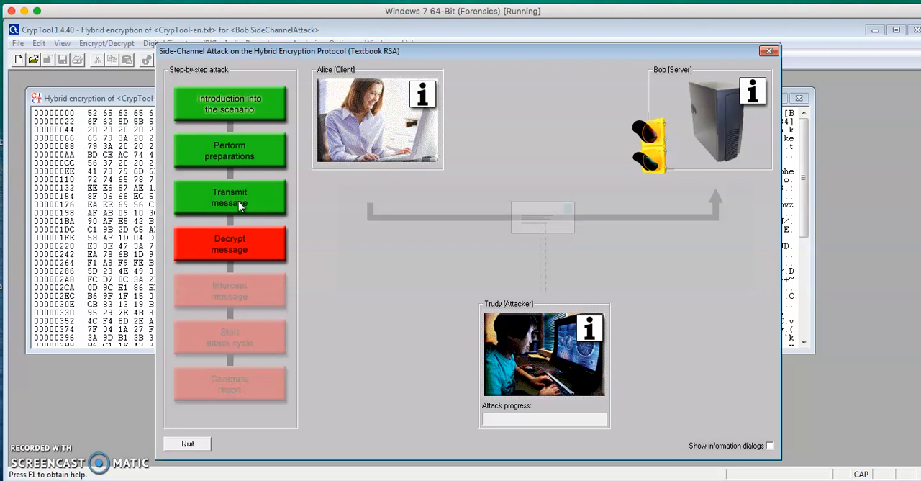
click(229, 245)
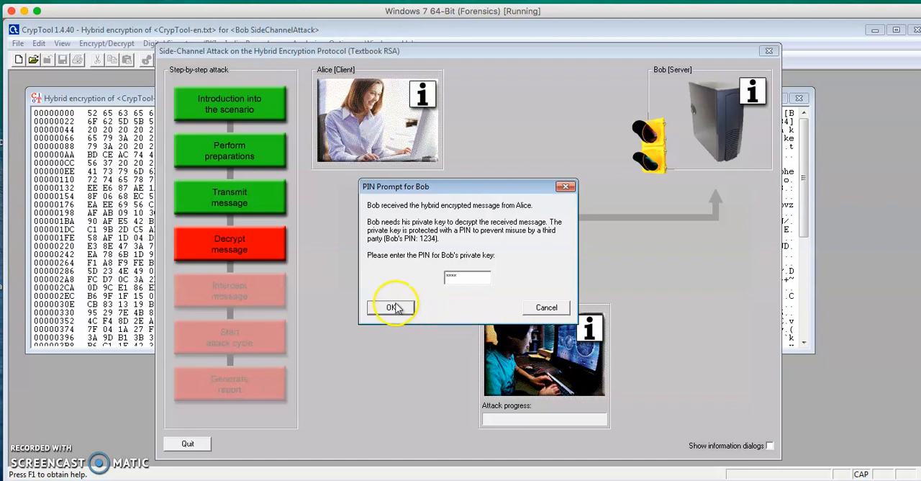
click(392, 308)
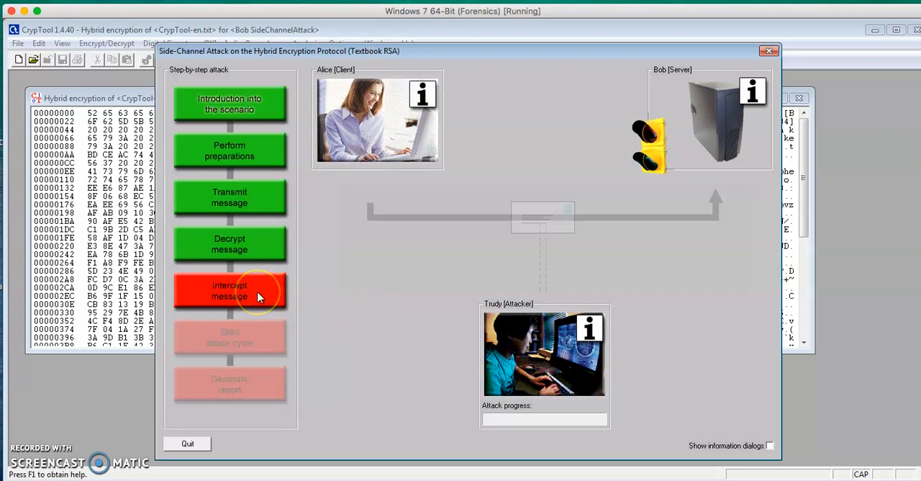
click(229, 290)
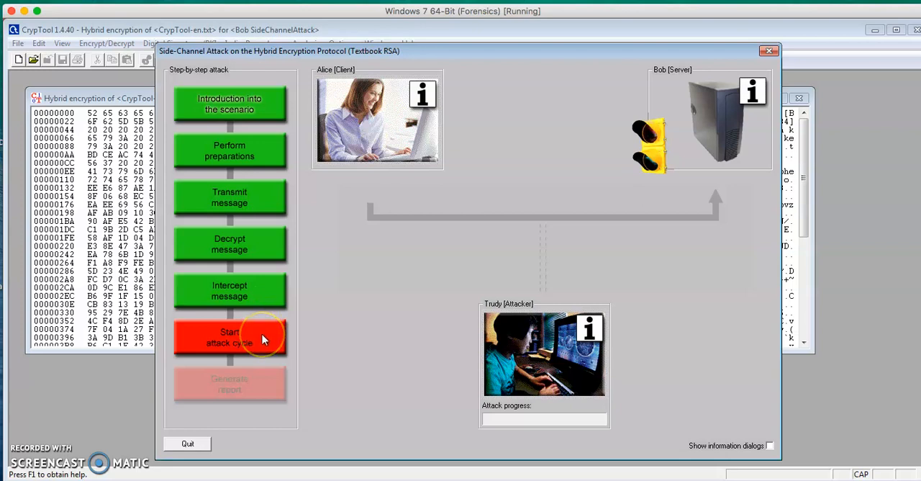
- Run all attack steps at once and acknowledge the successful side-channel attack
click(230, 337)
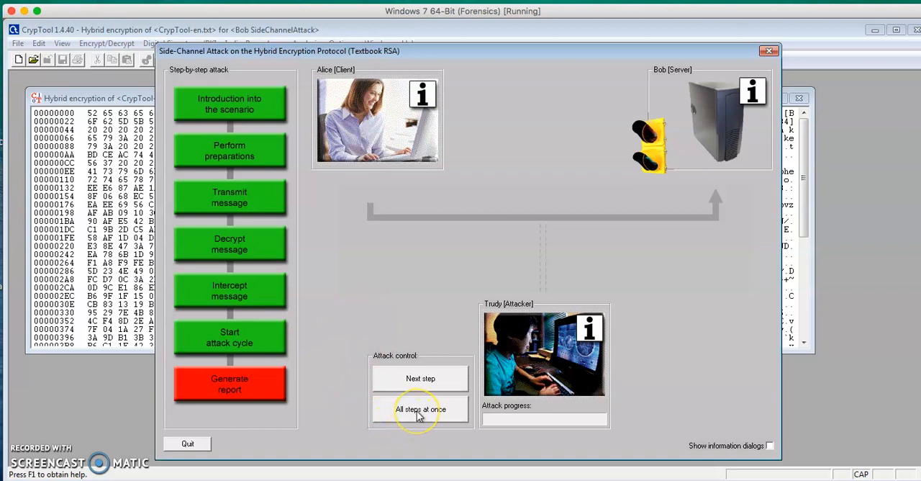
click(421, 409)
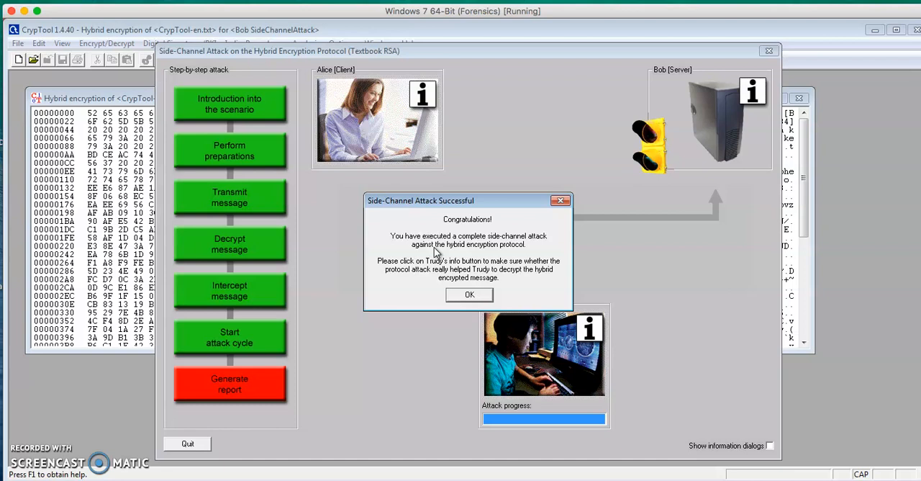
click(469, 294)
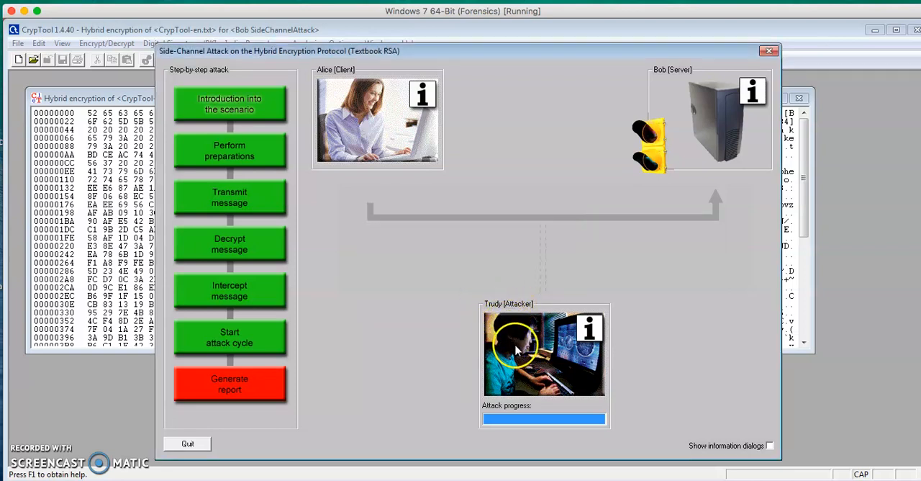
- Show Trudy's status with the decrypted session key and recovered plaintext message
click(544, 353)
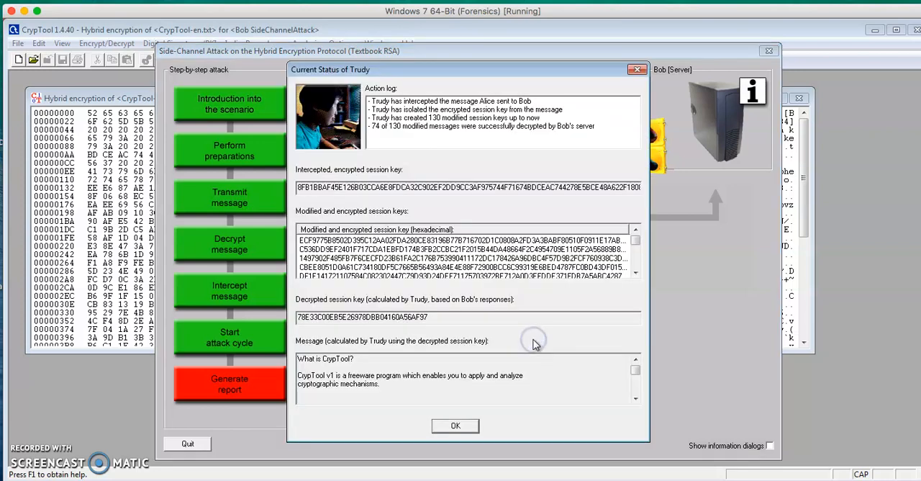
mouse_move(339, 351)
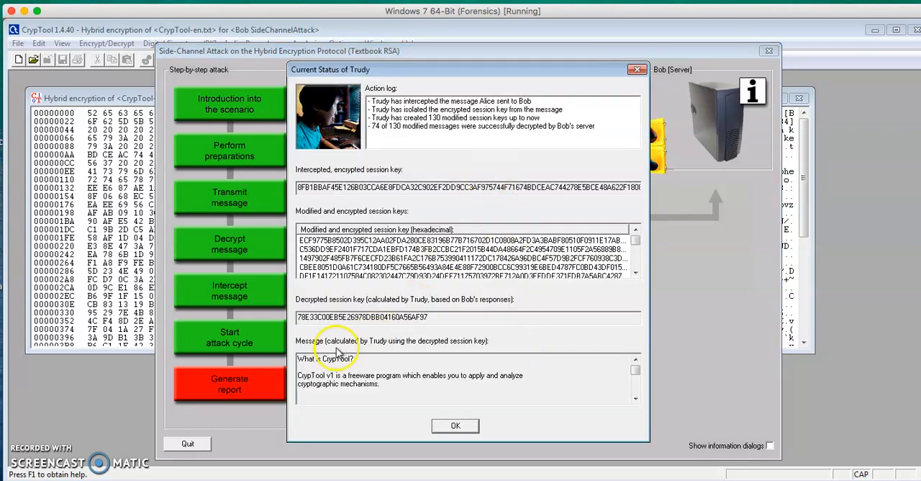
mouse_move(314, 360)
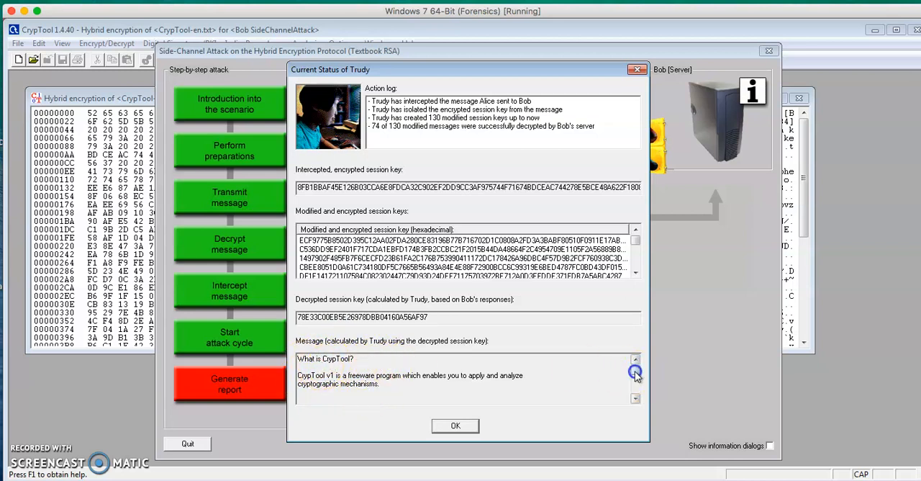
click(636, 374)
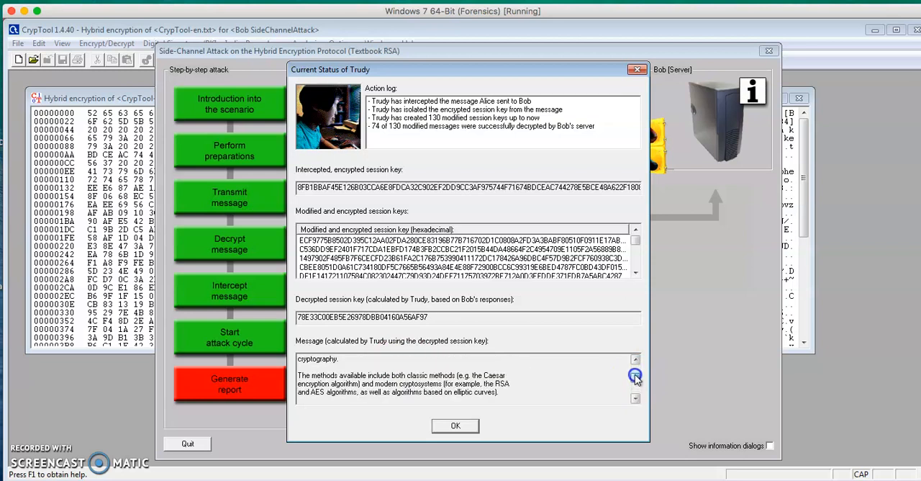
click(635, 377)
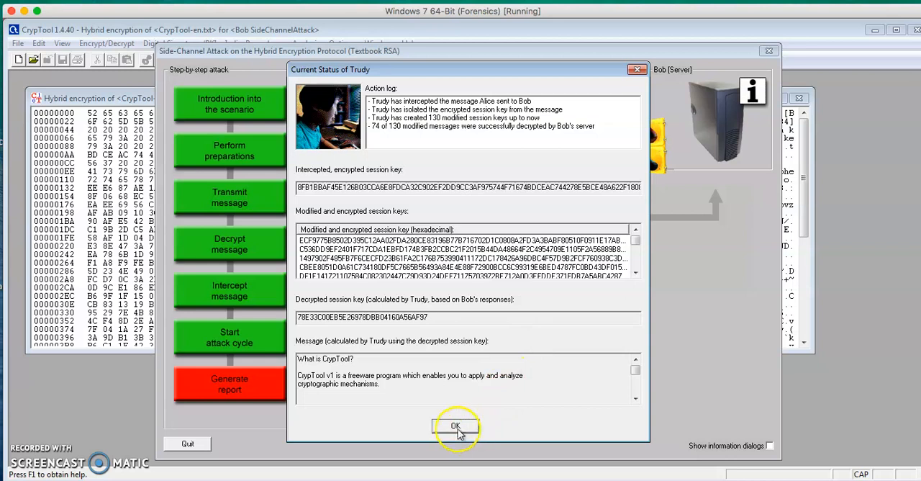
- Close Trudy's status and generate the attack report shown in cry5.txt
click(455, 426)
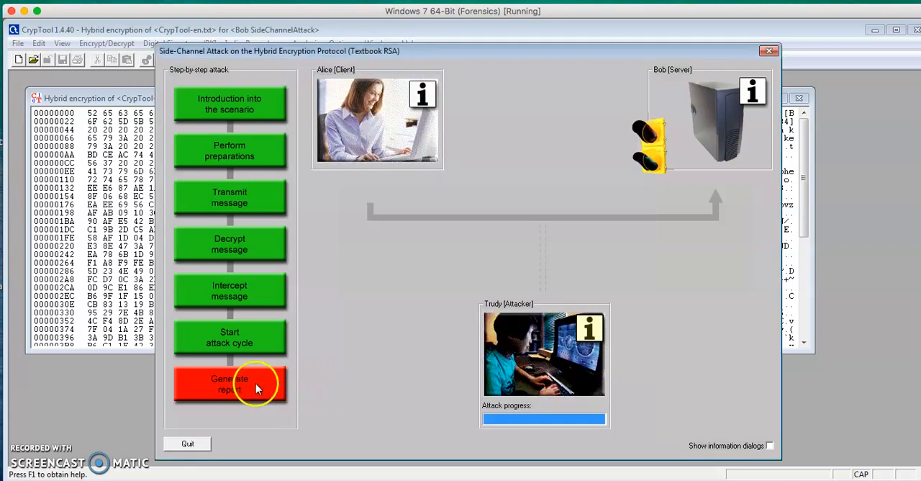
click(229, 383)
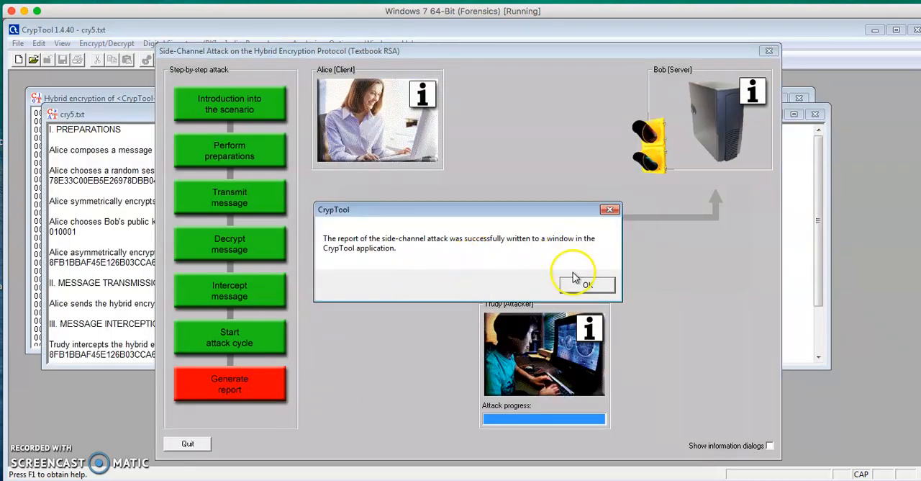
click(584, 282)
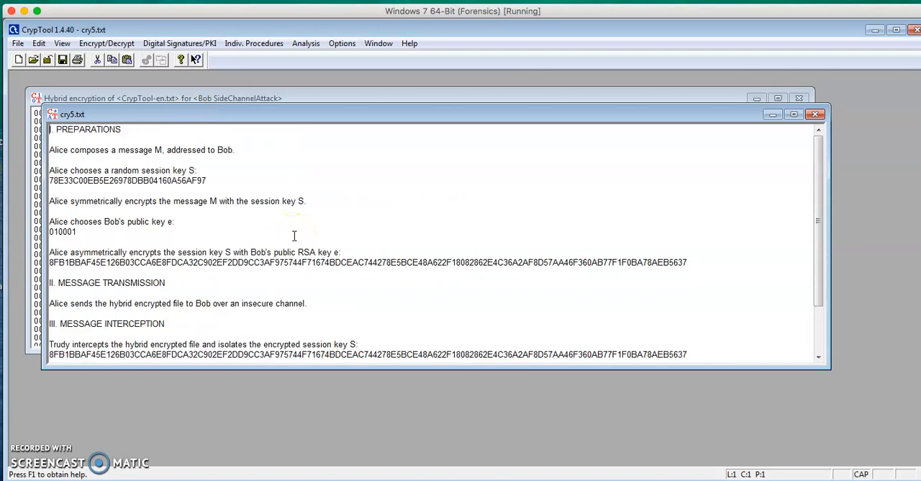
scroll(down, 3)
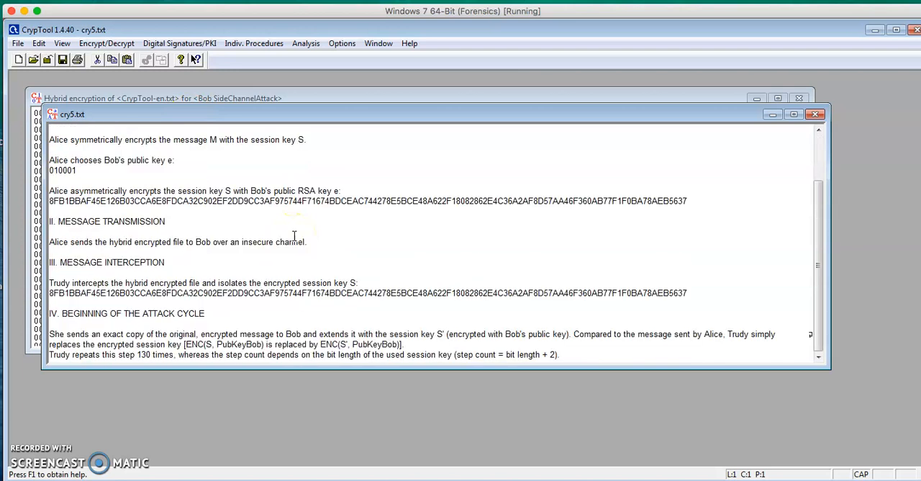